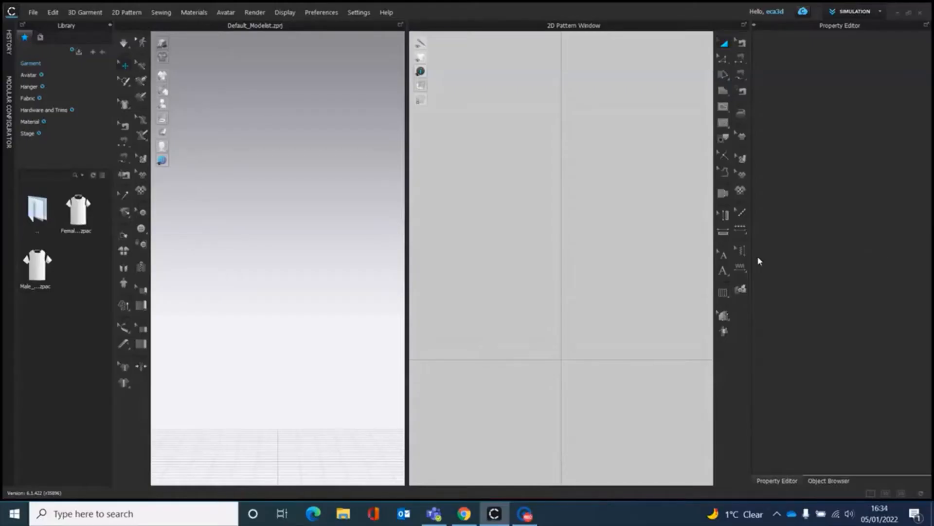
mouse_move(216, 167)
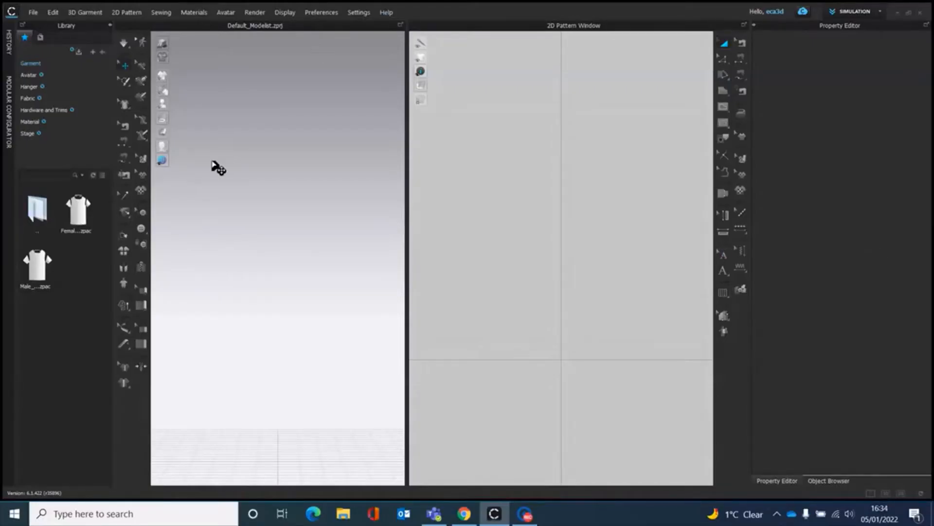
mouse_move(284, 145)
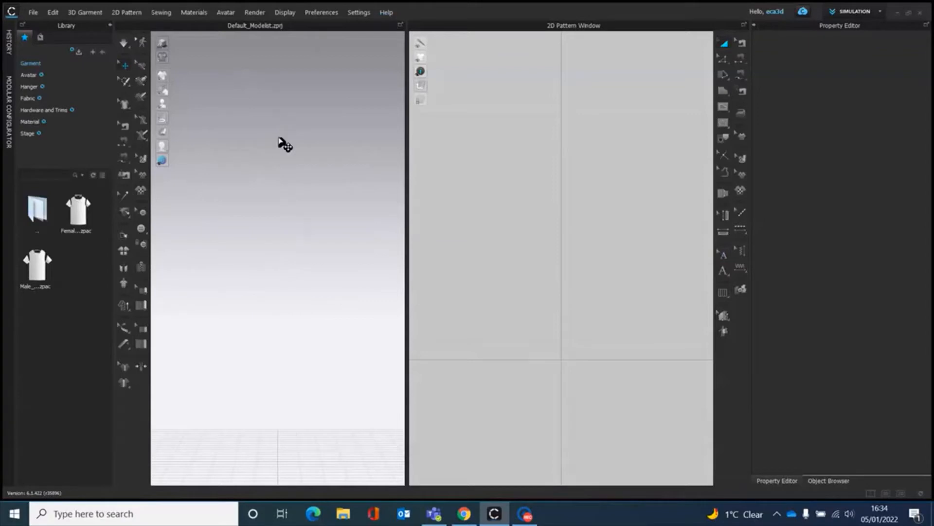
mouse_move(48, 43)
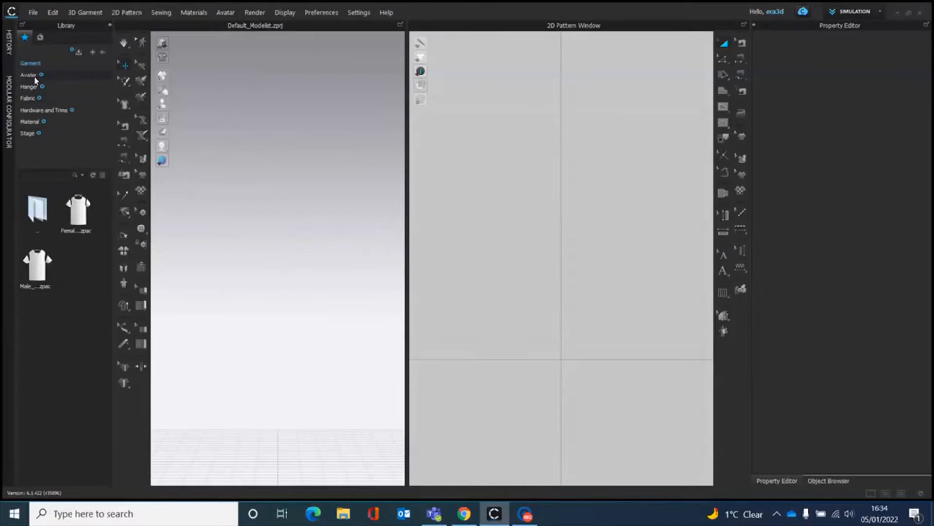
- Load the FV2_Grace avatar from the Library's Avatar folder into the scene
click(28, 74)
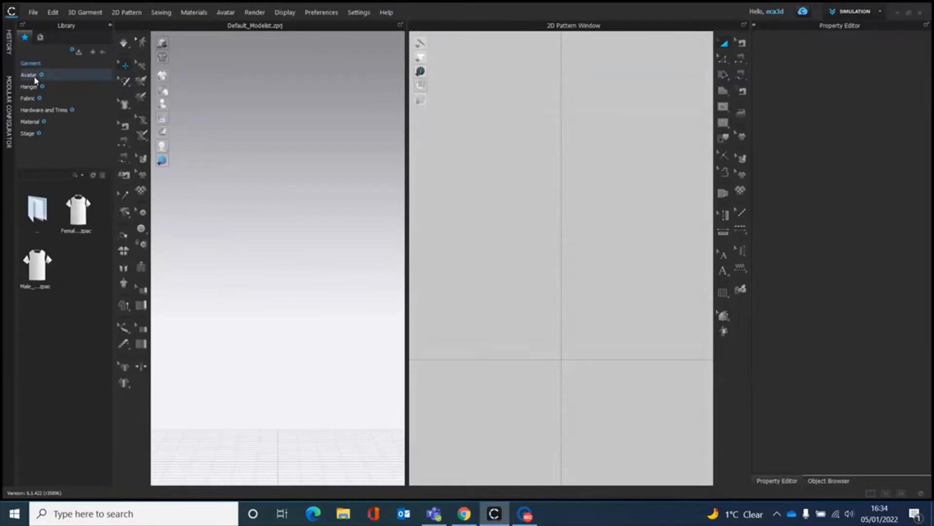
click(28, 75)
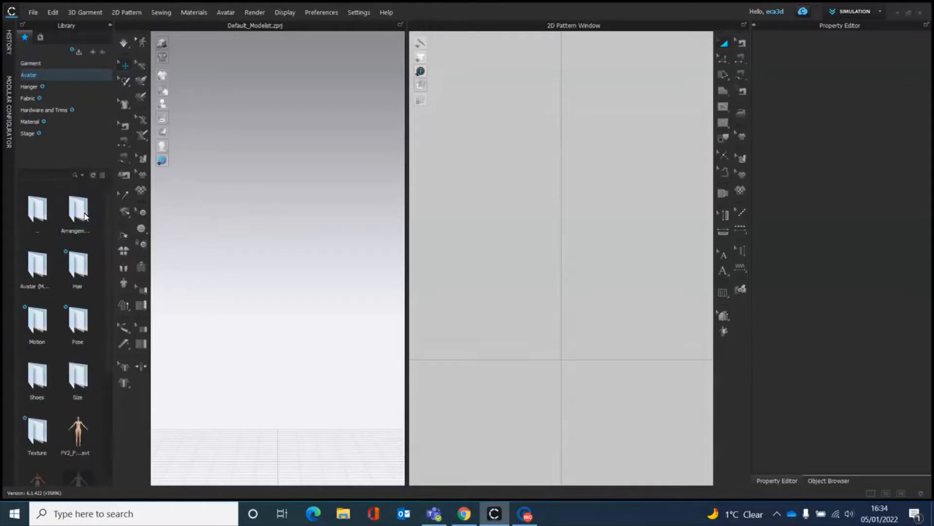
click(77, 321)
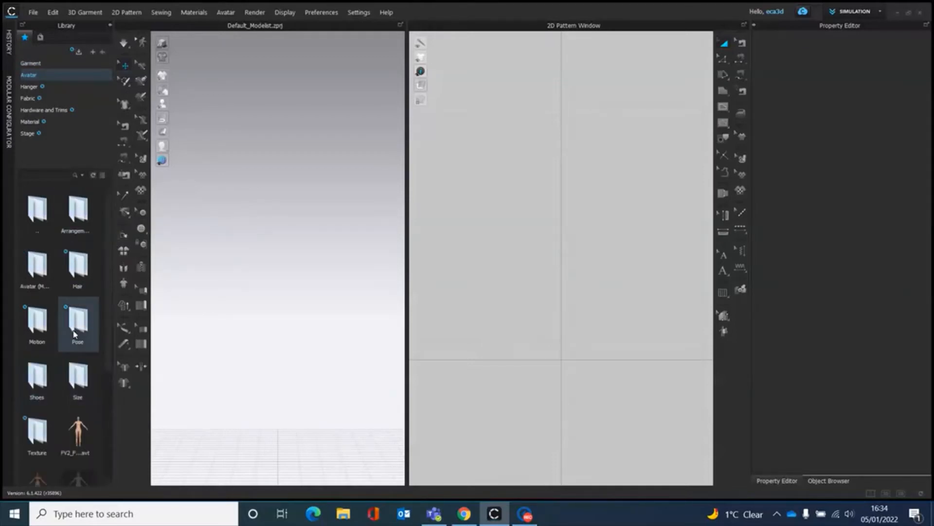
scroll(down, 3)
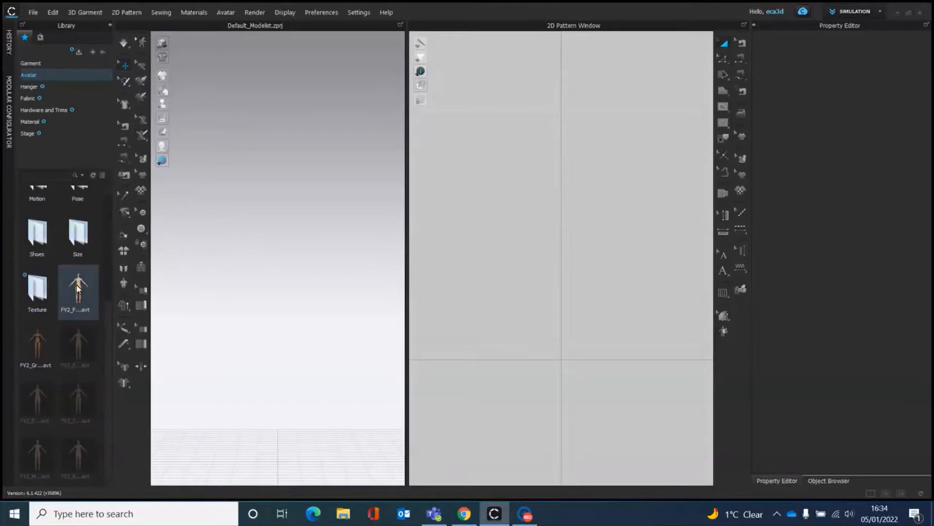
double_click(77, 286)
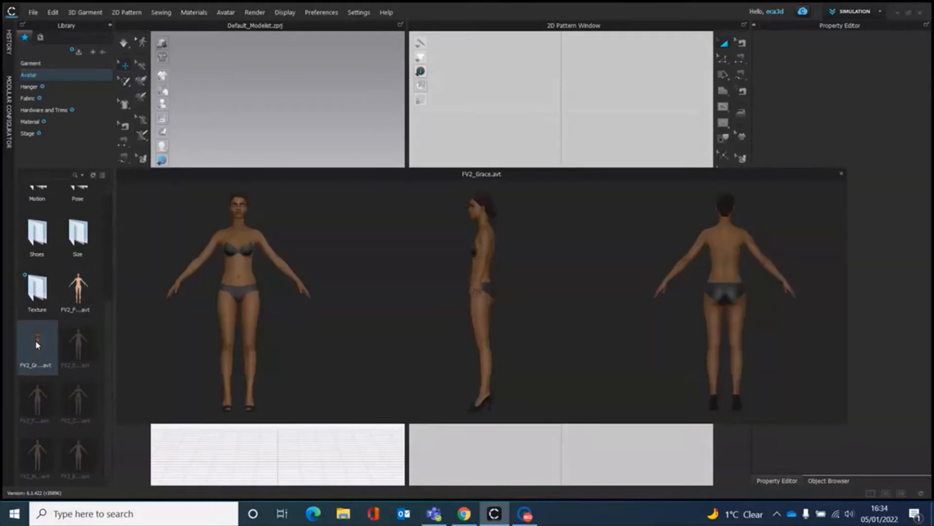
double_click(37, 345)
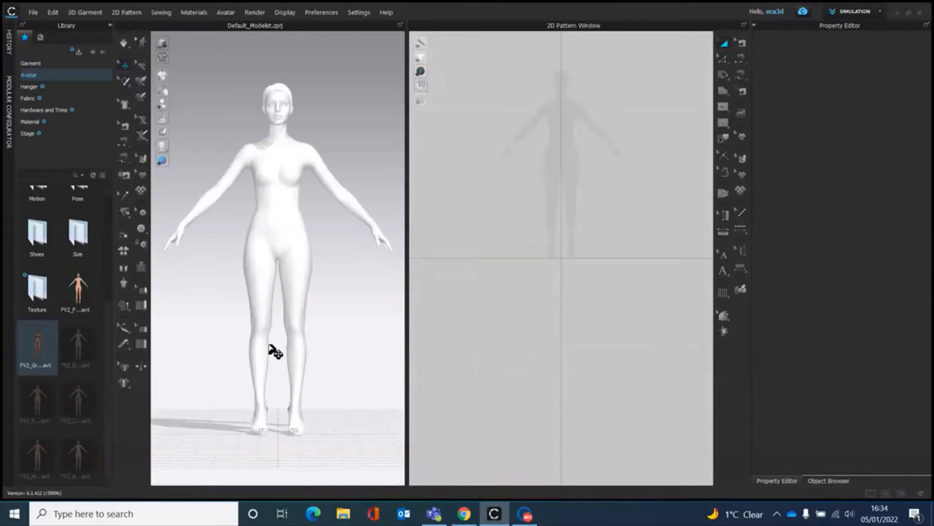
- Orbit to a side view and open the Female_V2 avatar's shoes collection
drag(276, 351, 356, 305)
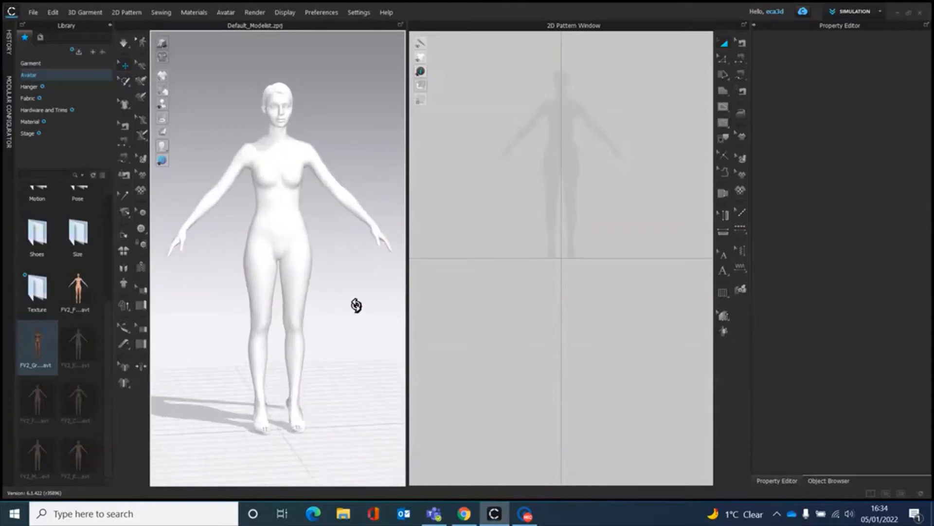
drag(356, 306, 319, 236)
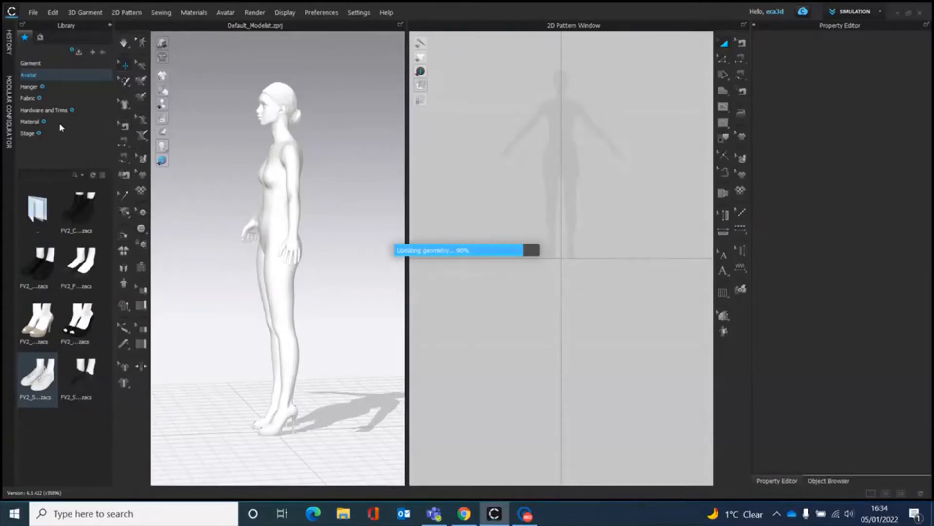
click(28, 74)
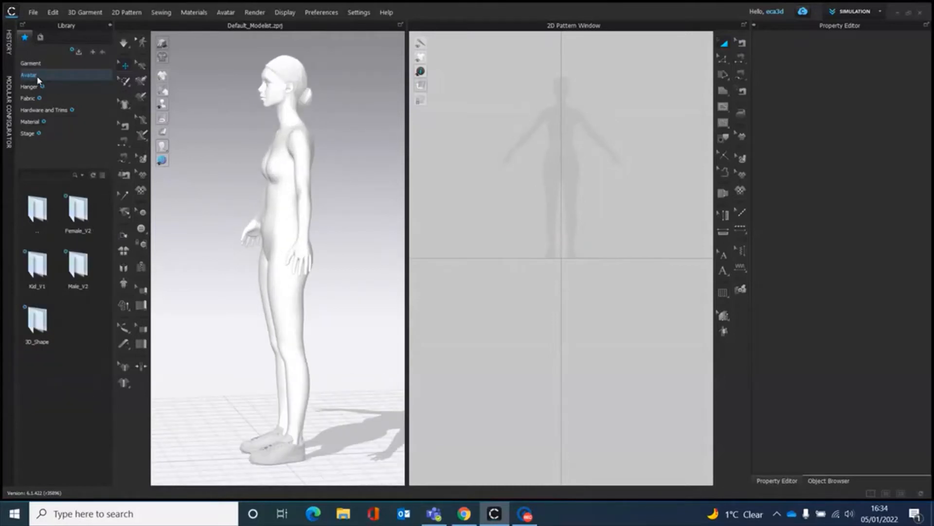
click(77, 211)
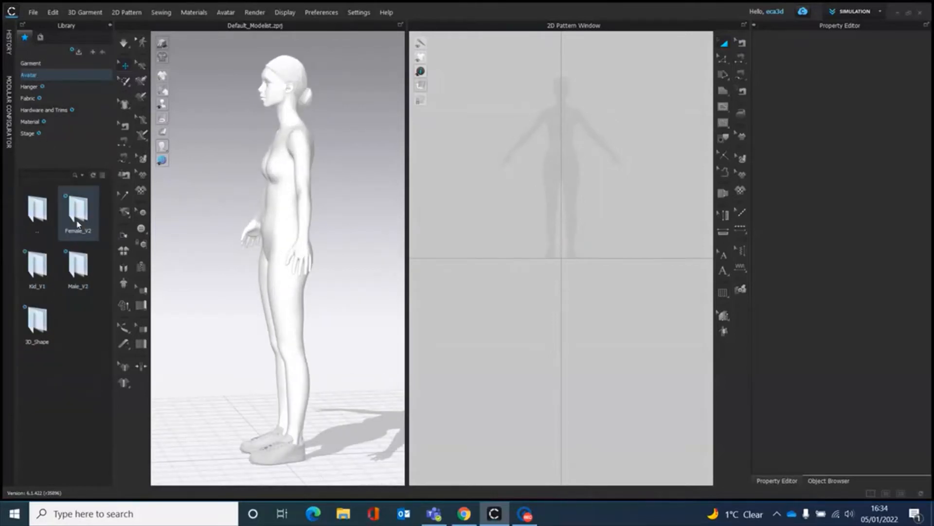
double_click(77, 213)
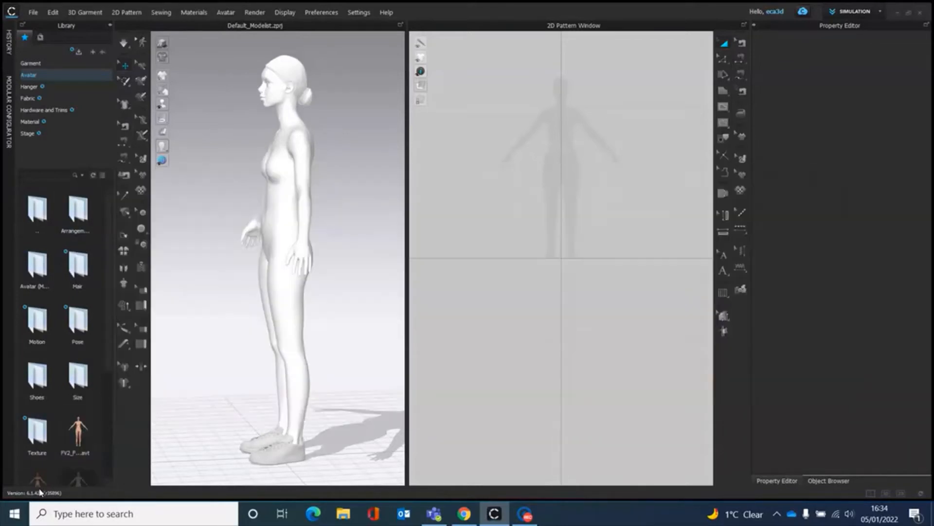
click(77, 377)
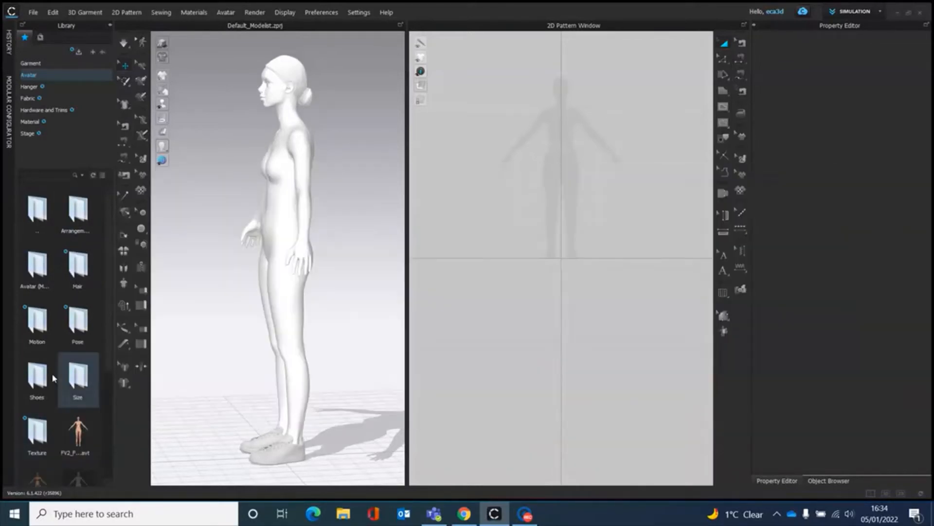
mouse_move(37, 370)
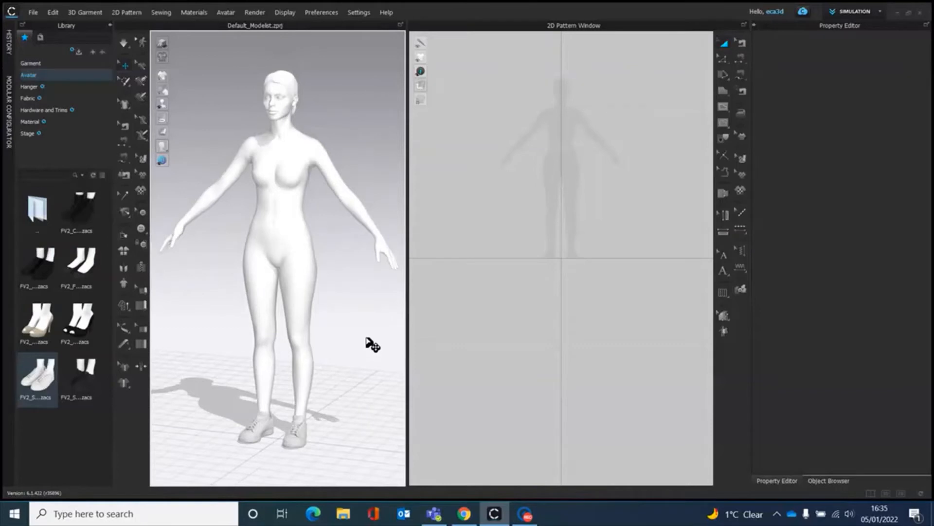
mouse_move(361, 347)
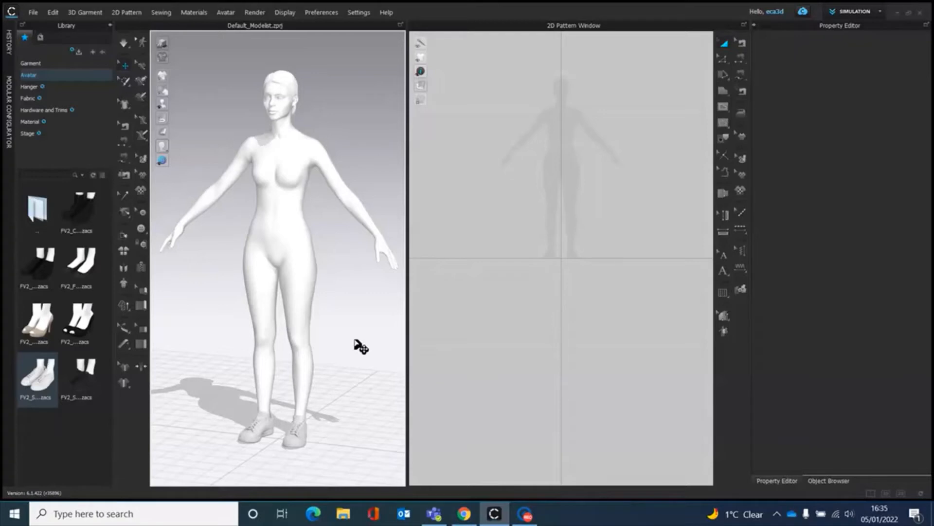
mouse_move(378, 335)
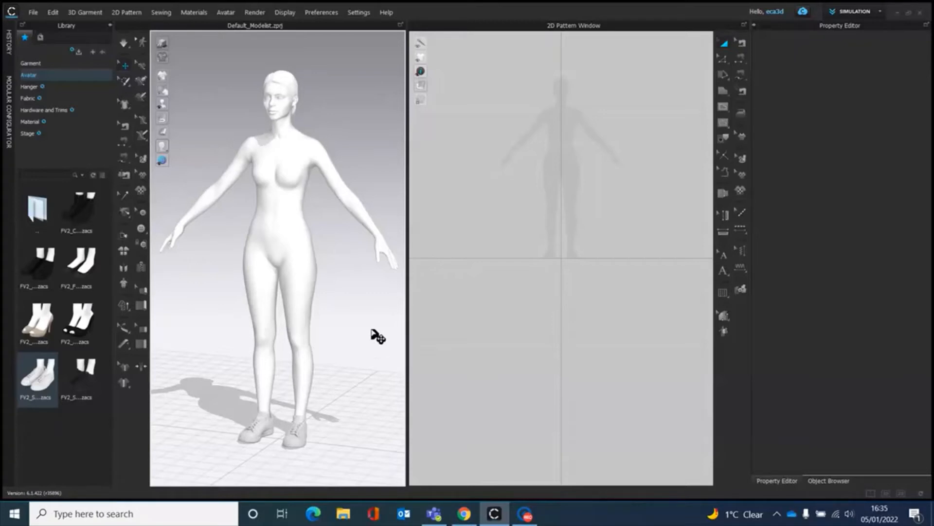
mouse_move(716, 133)
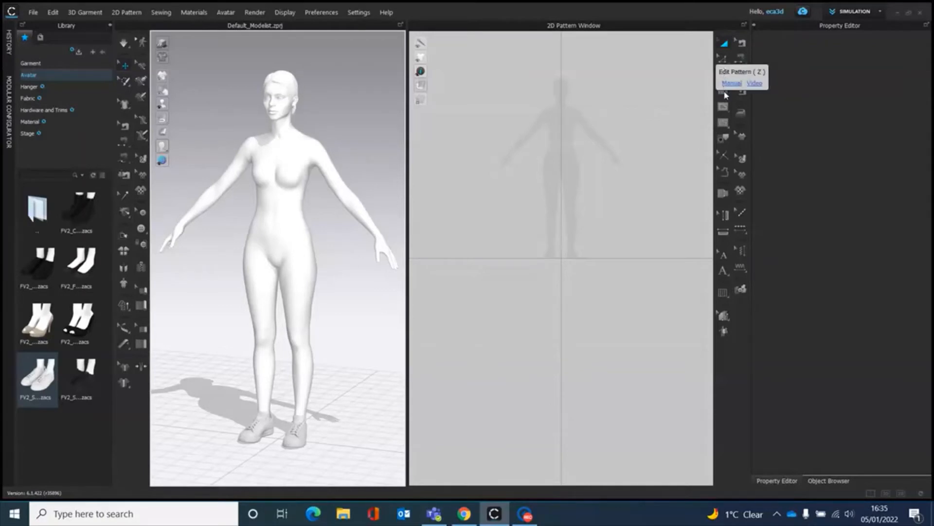
mouse_move(722, 76)
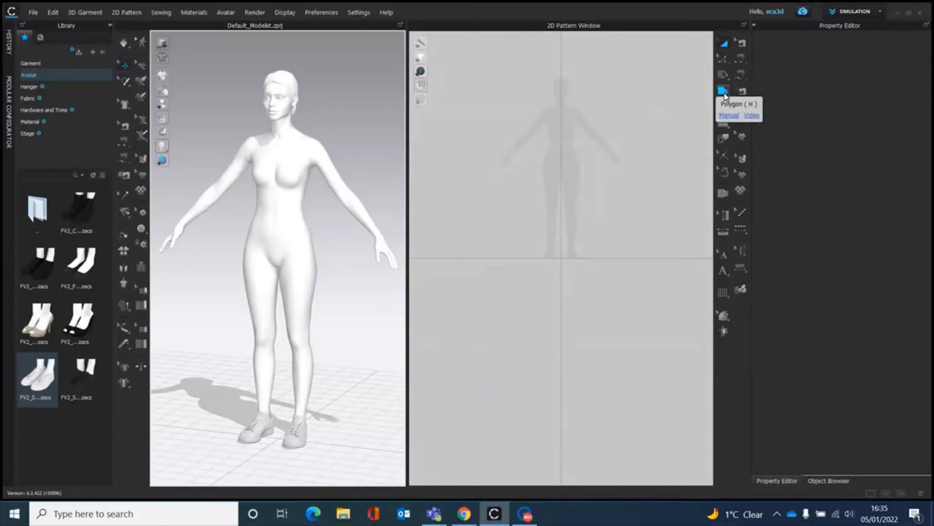
- Switch the 2D polygon drawing tool to Rectangle (S)
click(723, 74)
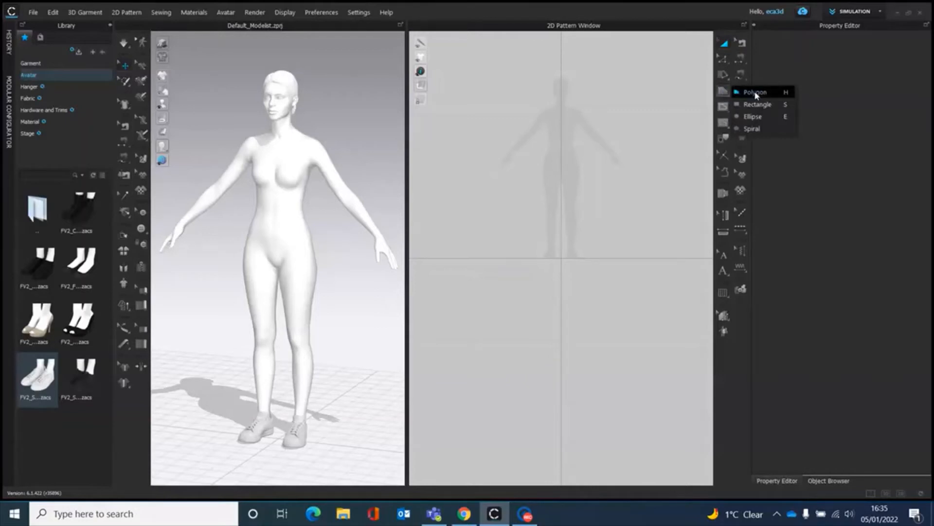
click(755, 92)
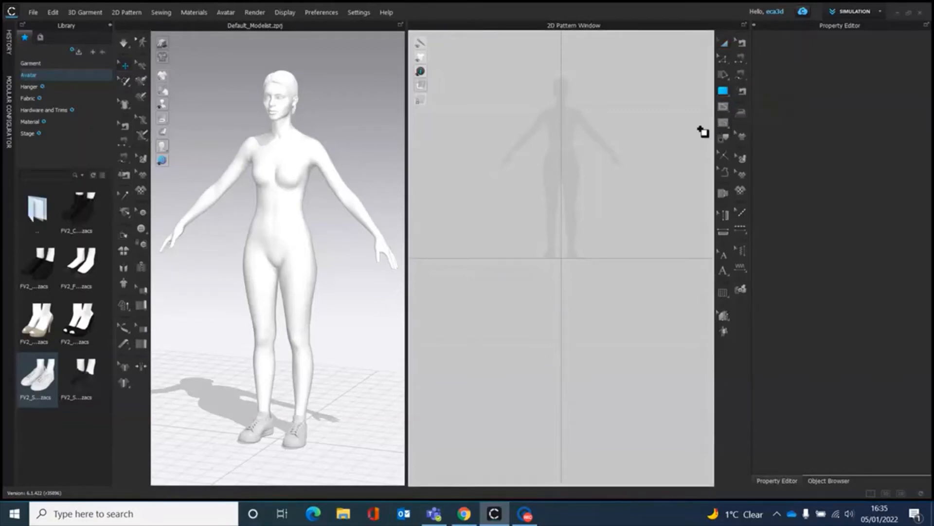
mouse_move(610, 115)
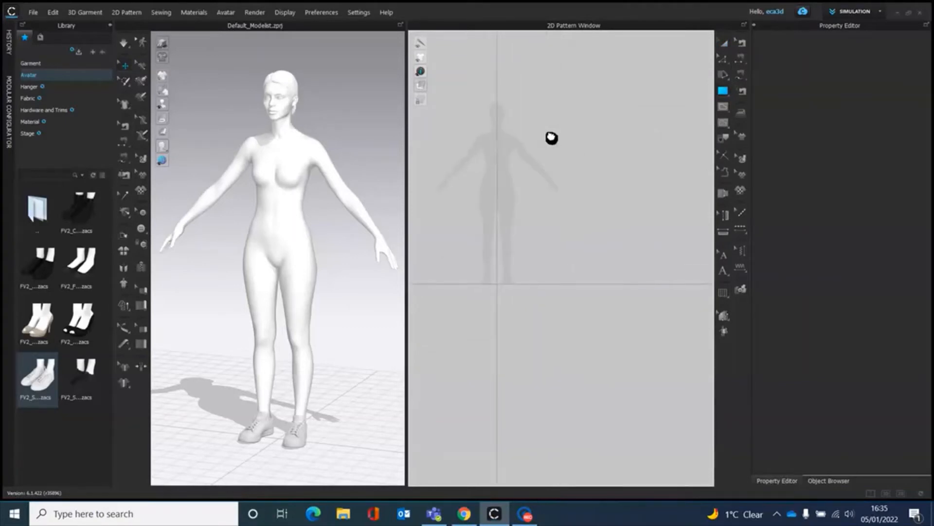
mouse_move(526, 123)
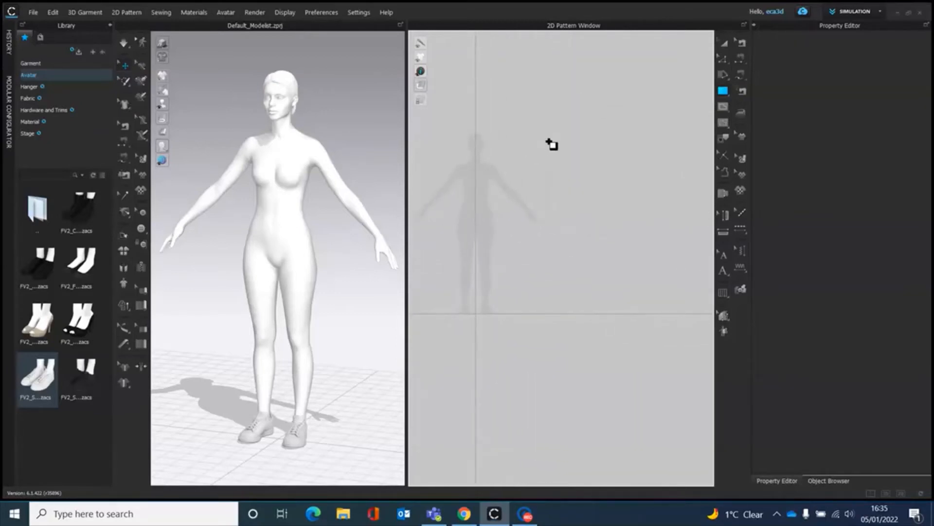
- Draw a large rectangular pattern piece and move it beside the avatar silhouette
drag(546, 138, 711, 308)
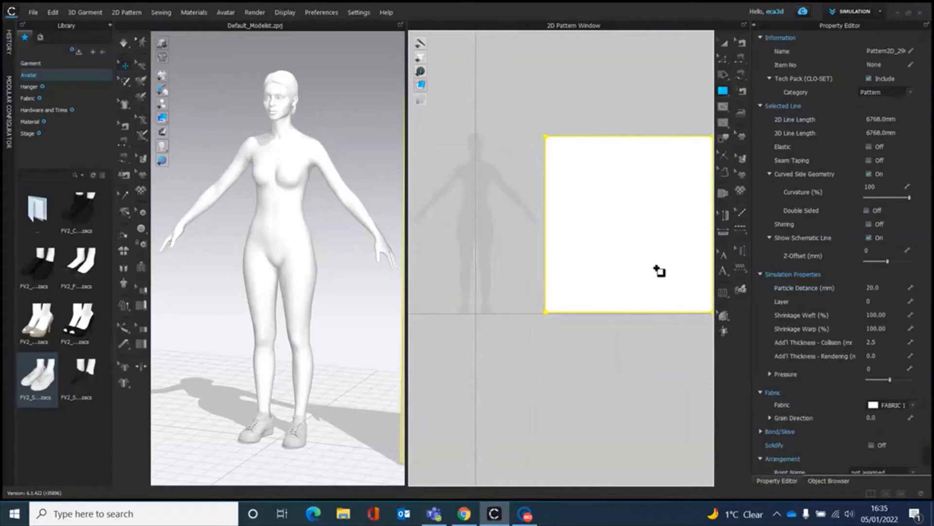
mouse_move(513, 108)
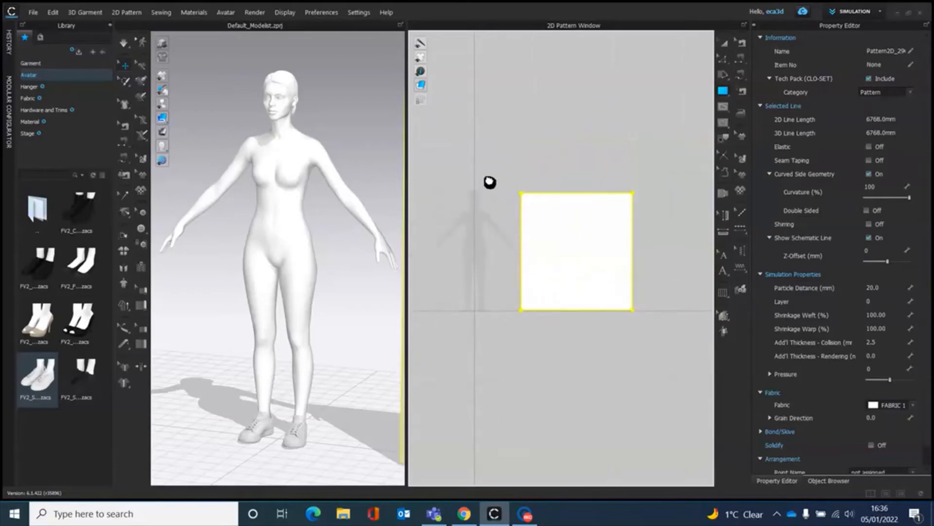
drag(575, 250, 626, 264)
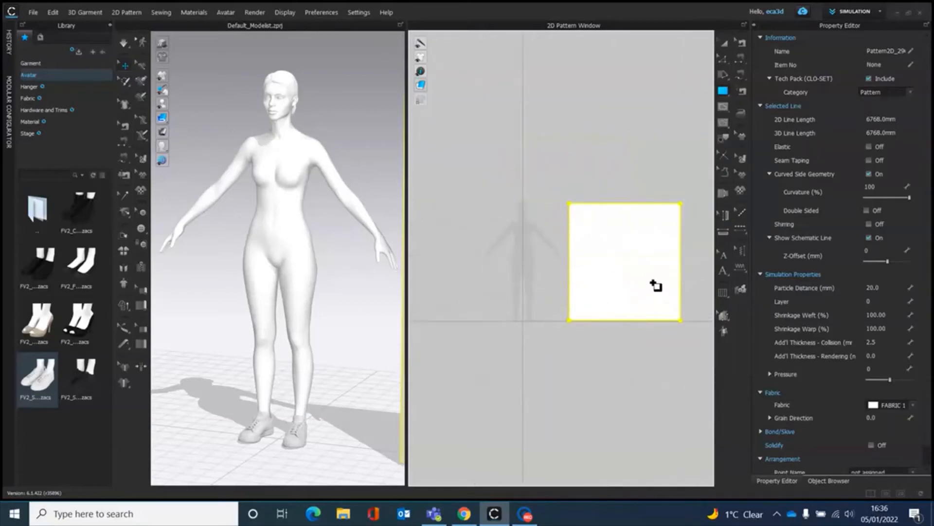
mouse_move(618, 229)
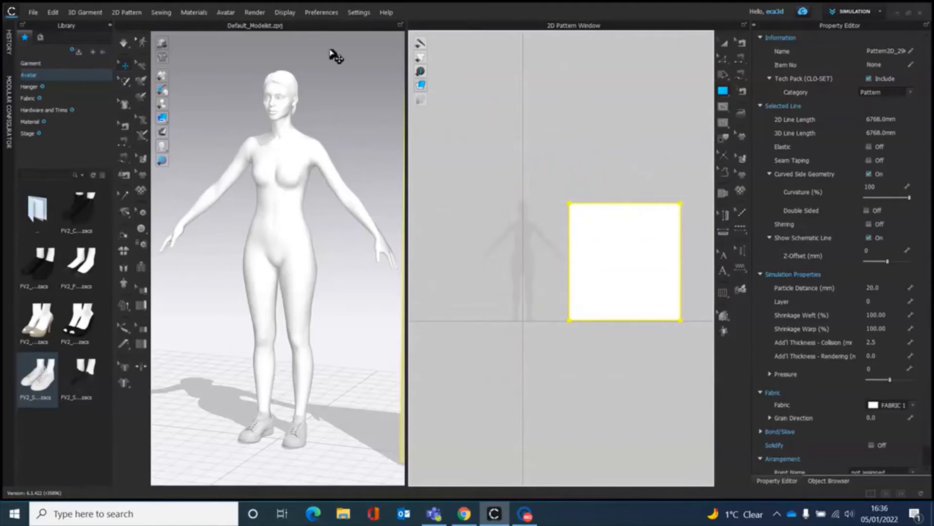
mouse_move(541, 206)
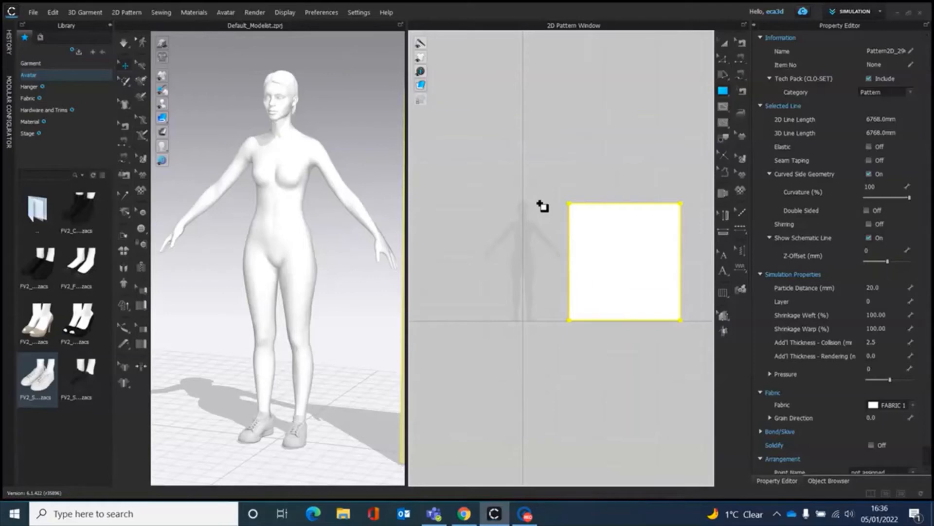
mouse_move(507, 112)
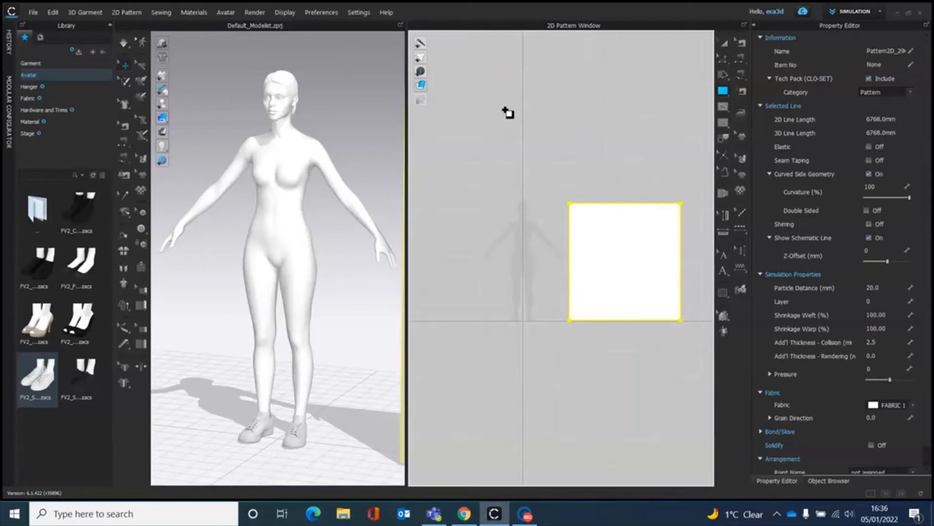
mouse_move(590, 229)
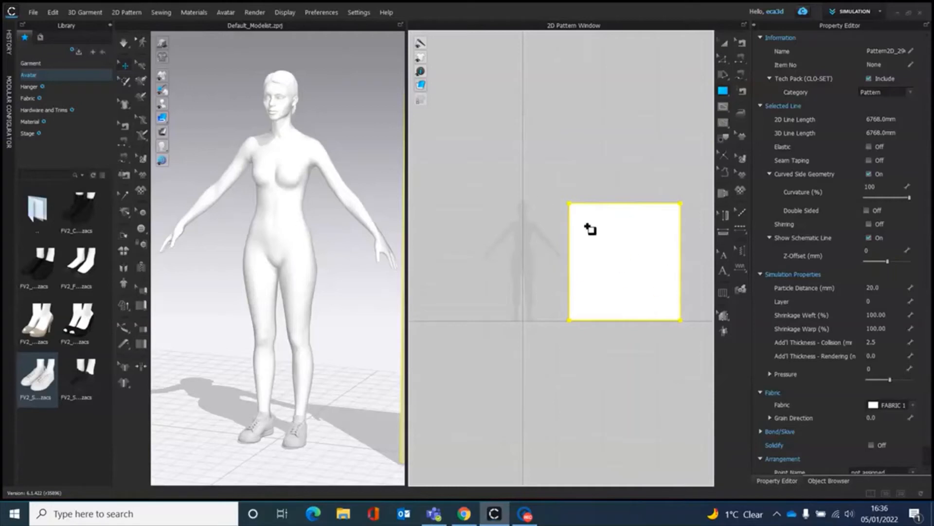
mouse_move(604, 270)
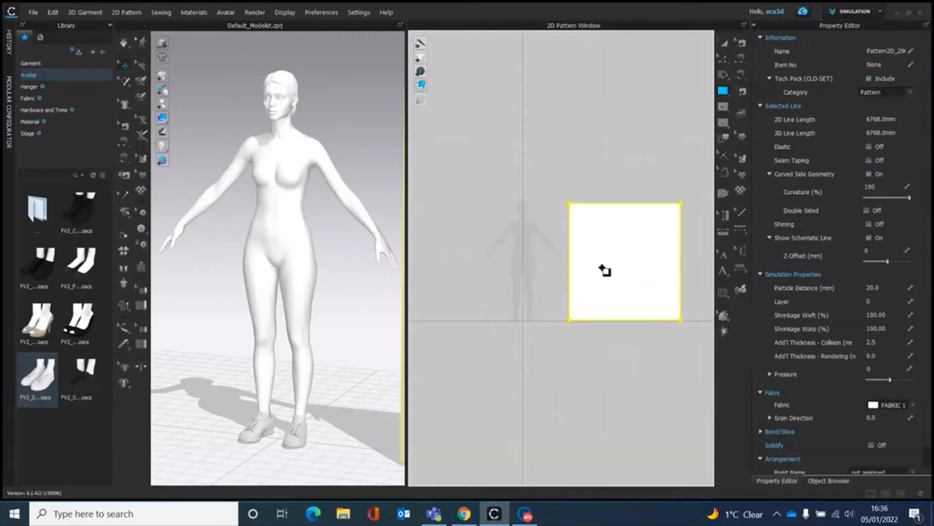
mouse_move(688, 156)
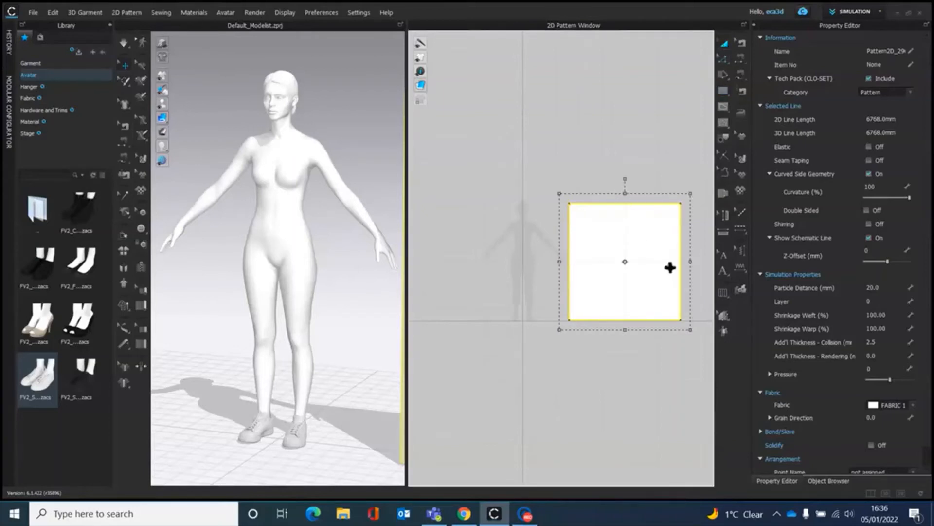
mouse_move(744, 77)
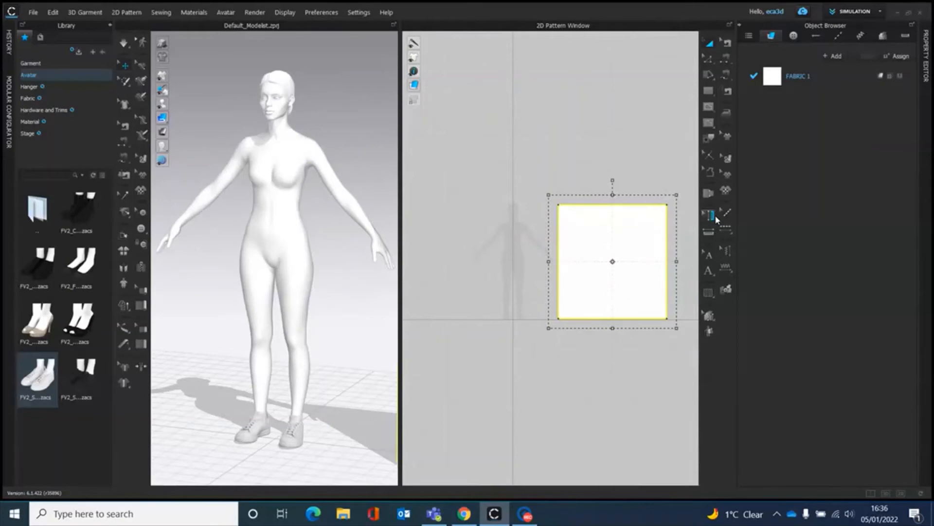
mouse_move(708, 215)
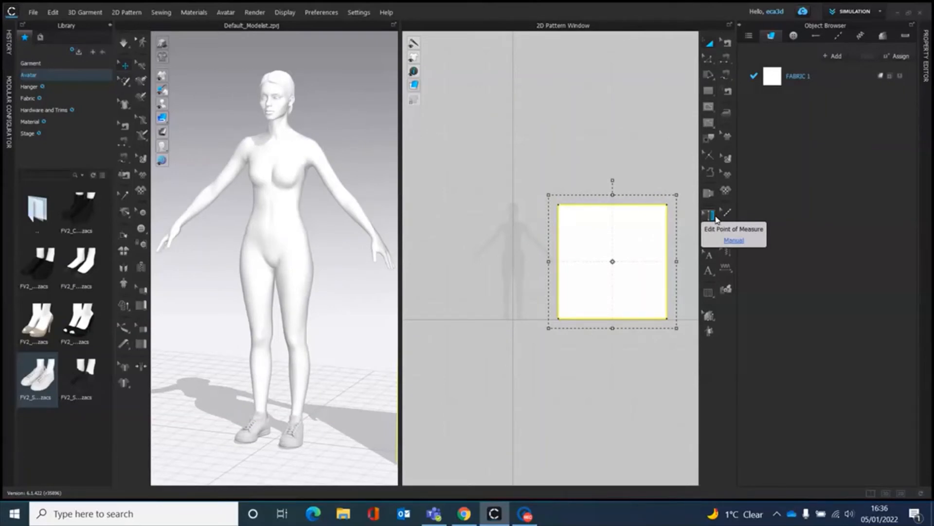
mouse_move(563, 82)
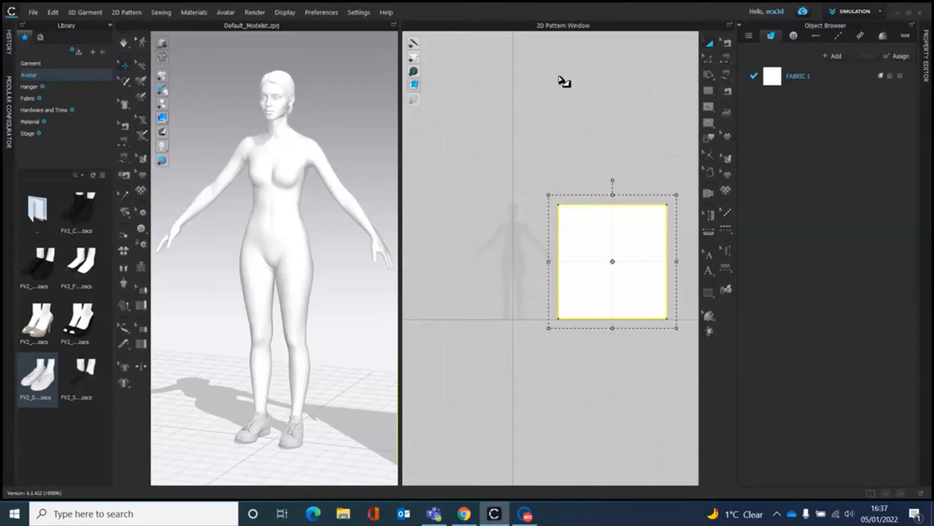
mouse_move(596, 86)
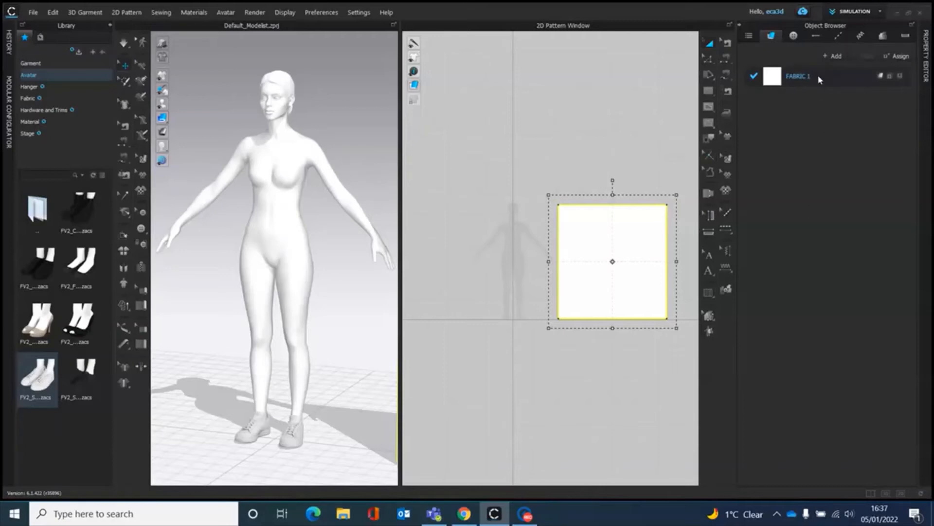
- Show FABRIC 1 in the Object Browser, leaving its name unchanged
double_click(797, 76)
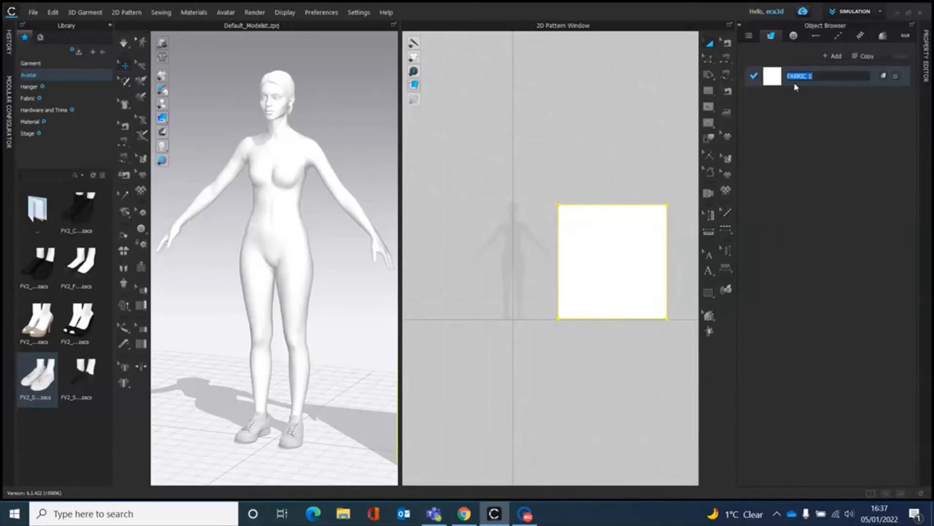
click(853, 146)
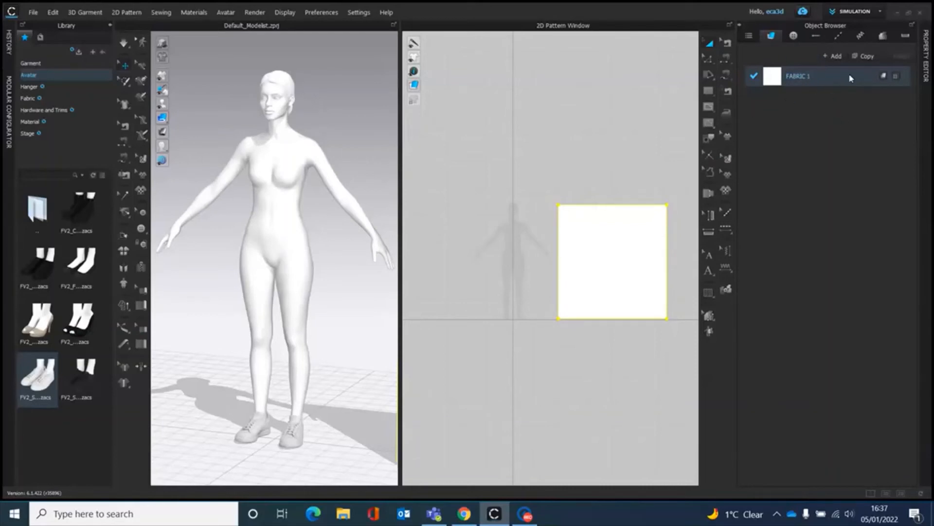
mouse_move(865, 82)
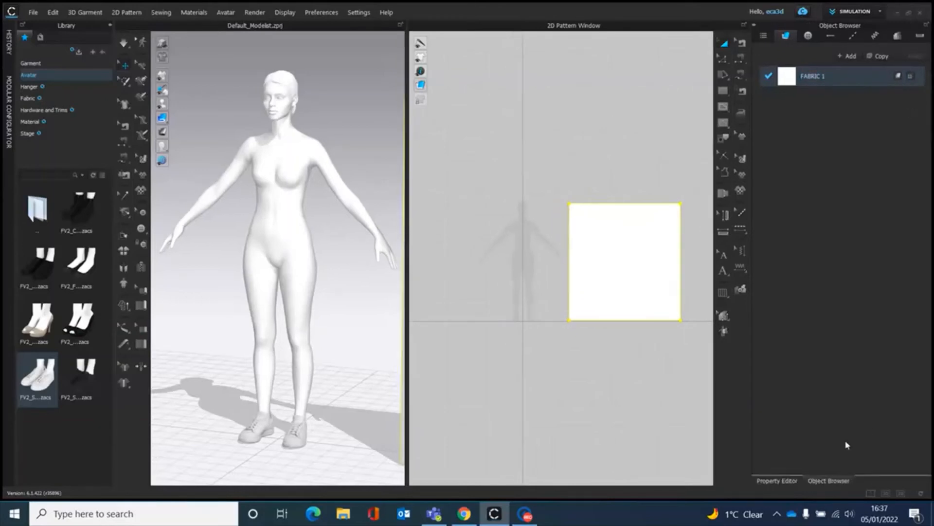
- Show FABRIC 1's properties, expand Texture, and bring up the texture image picker
click(777, 480)
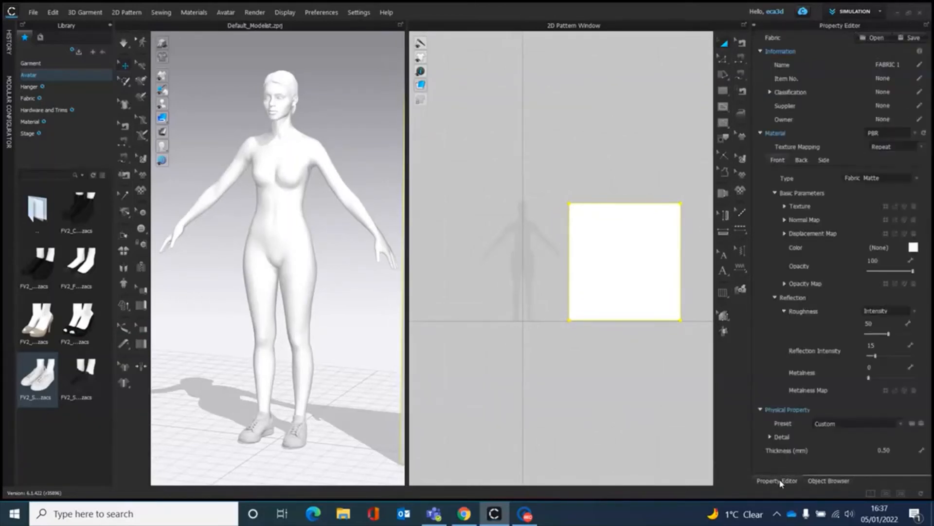
click(827, 481)
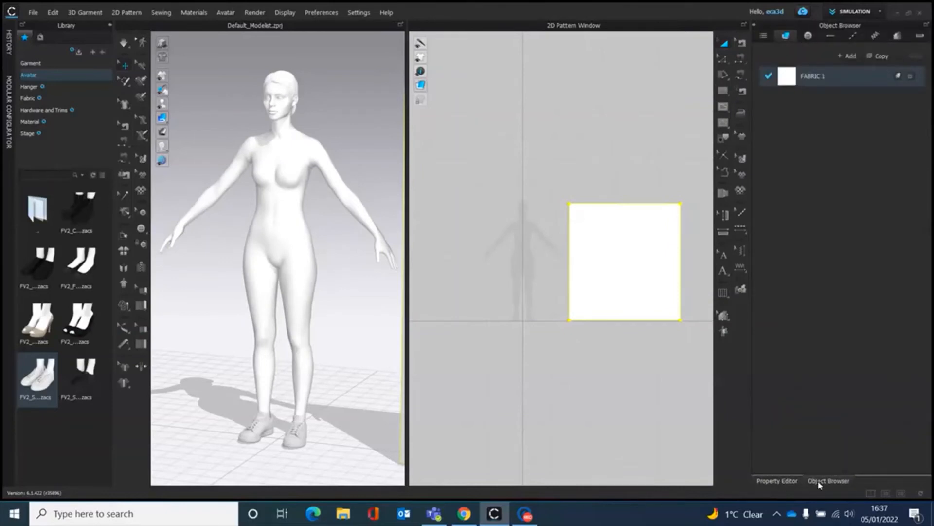
click(777, 480)
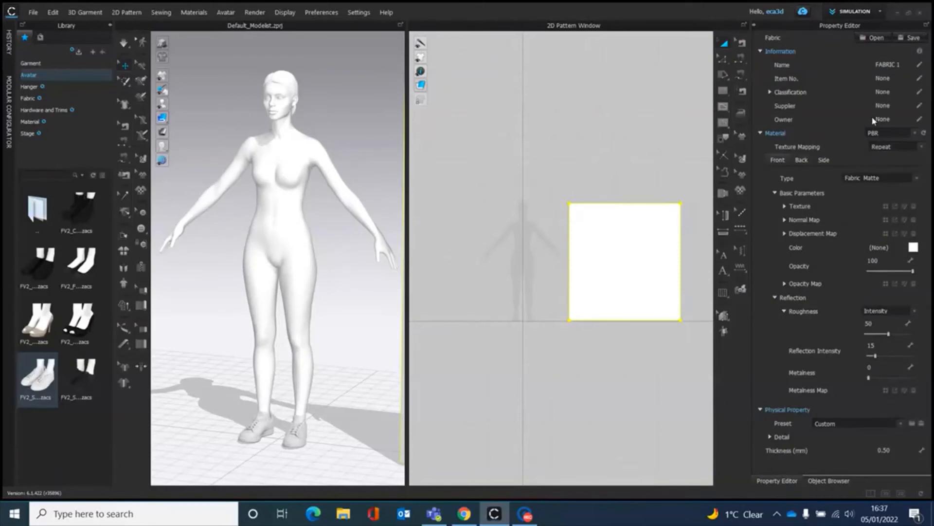
mouse_move(831, 459)
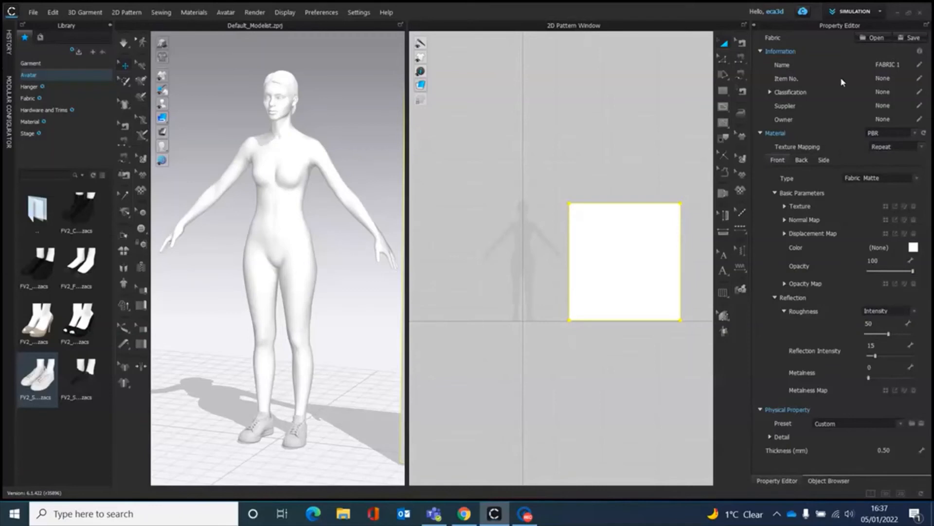
mouse_move(799, 209)
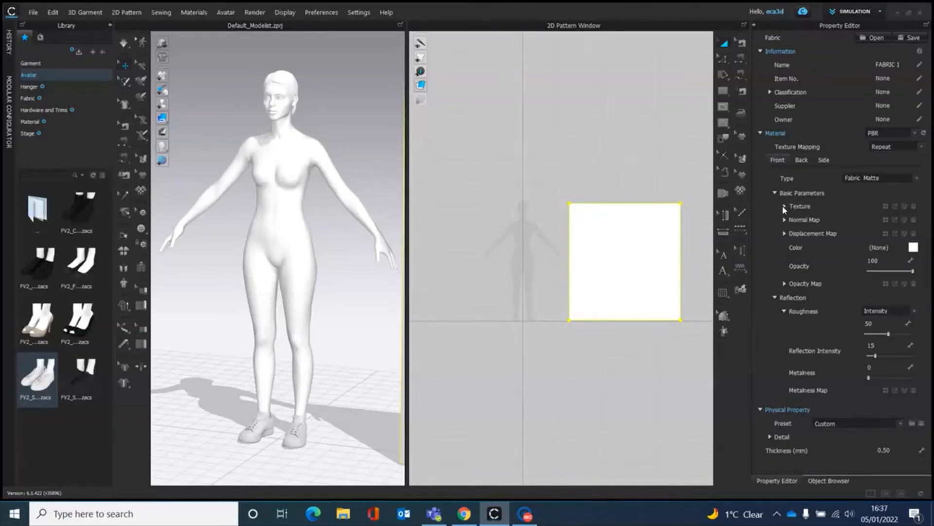
click(786, 205)
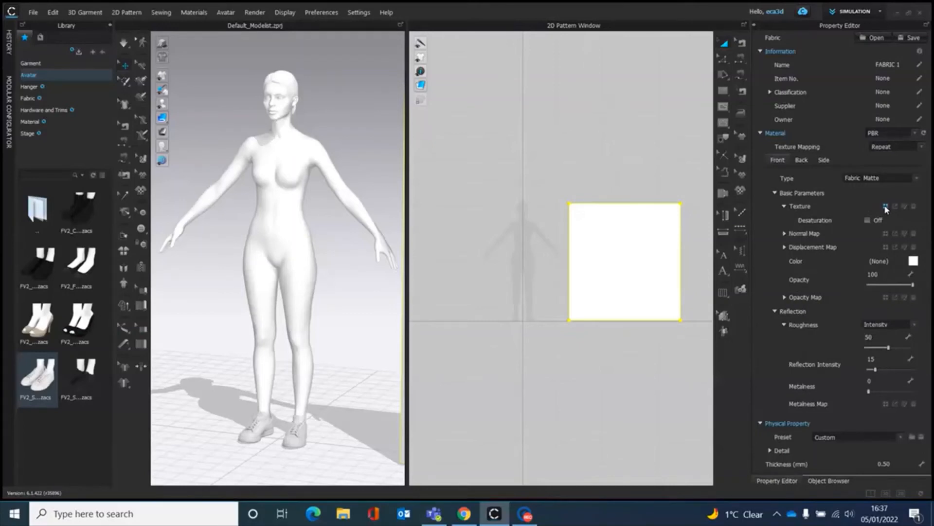
click(886, 205)
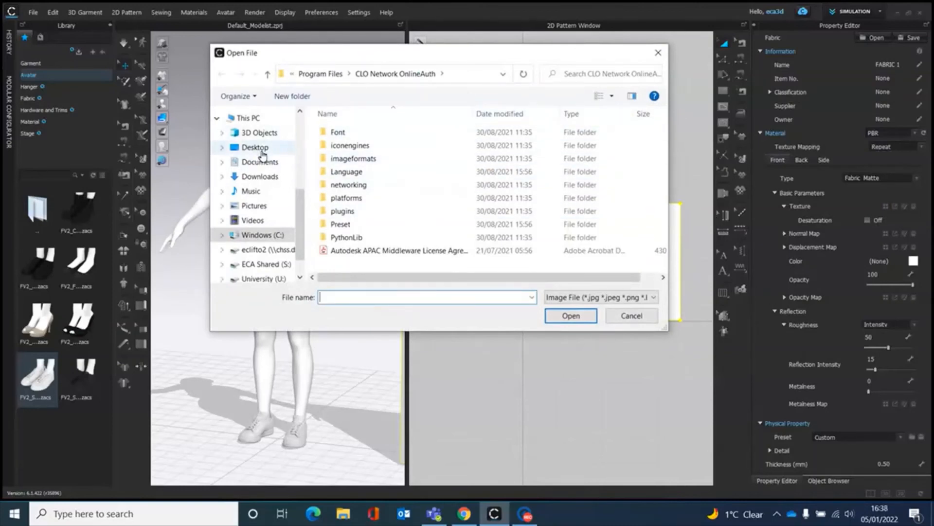
- Load IMG_1499 from the Desktop as FABRIC 1's texture
click(255, 147)
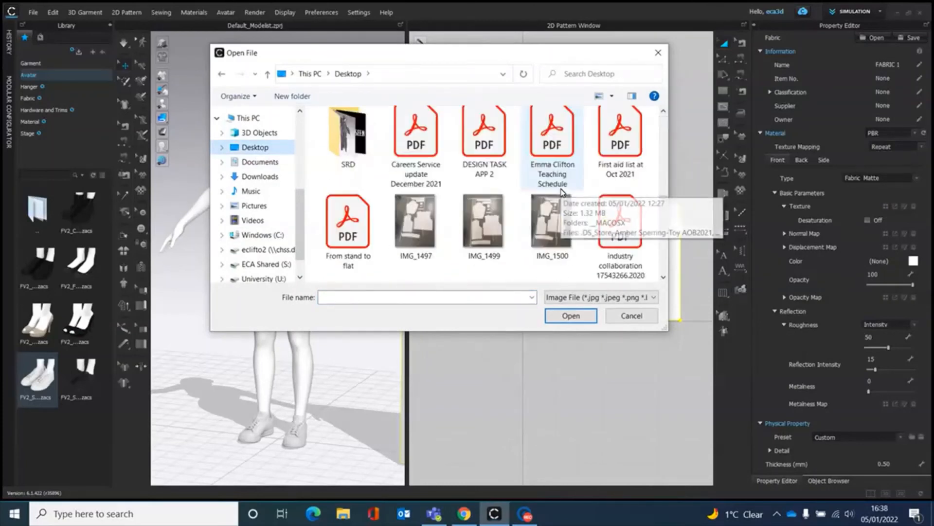
click(416, 228)
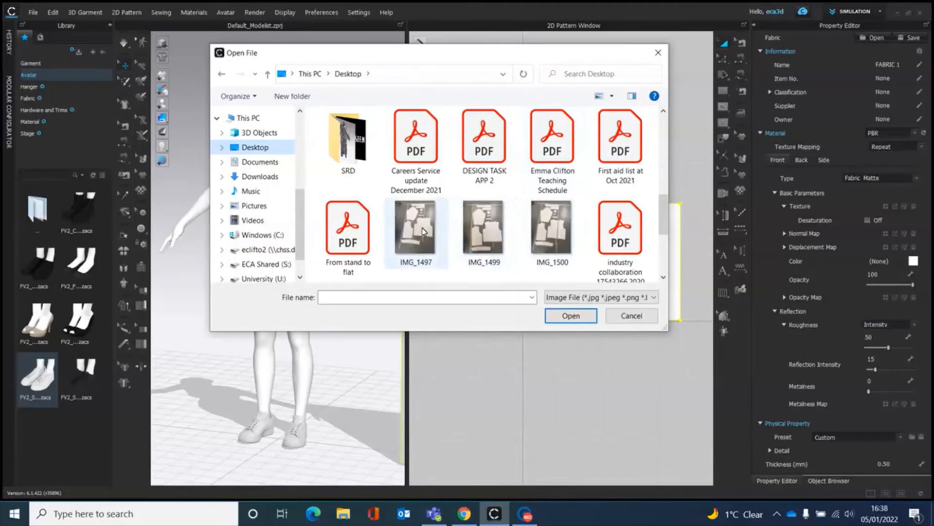
mouse_move(417, 231)
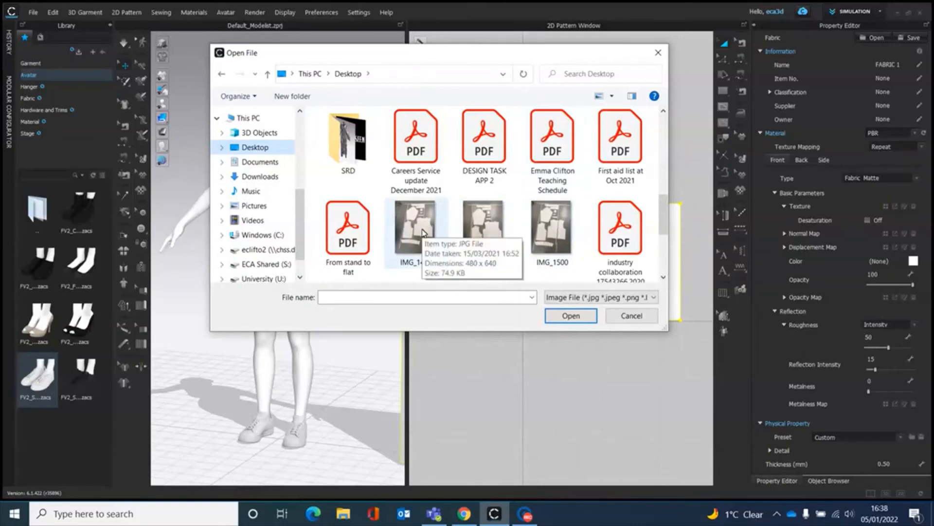
mouse_move(511, 208)
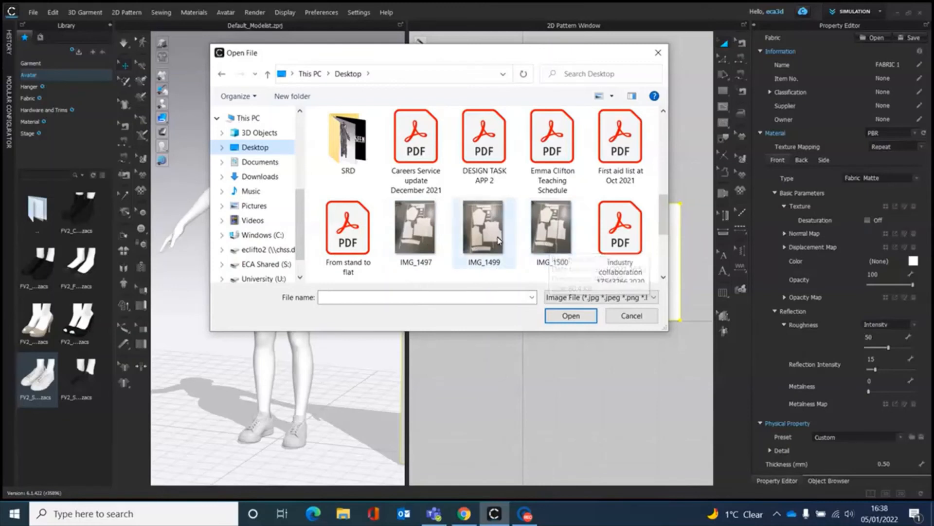
mouse_move(484, 231)
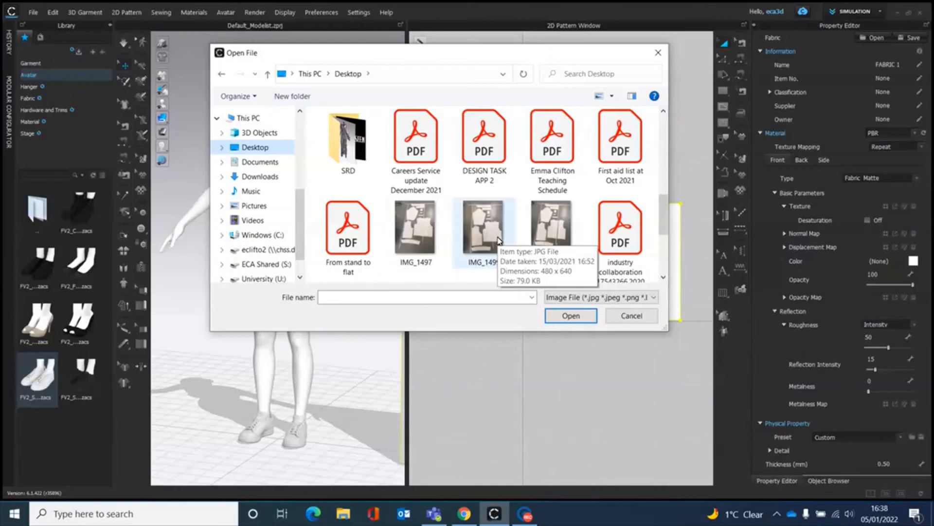
mouse_move(486, 239)
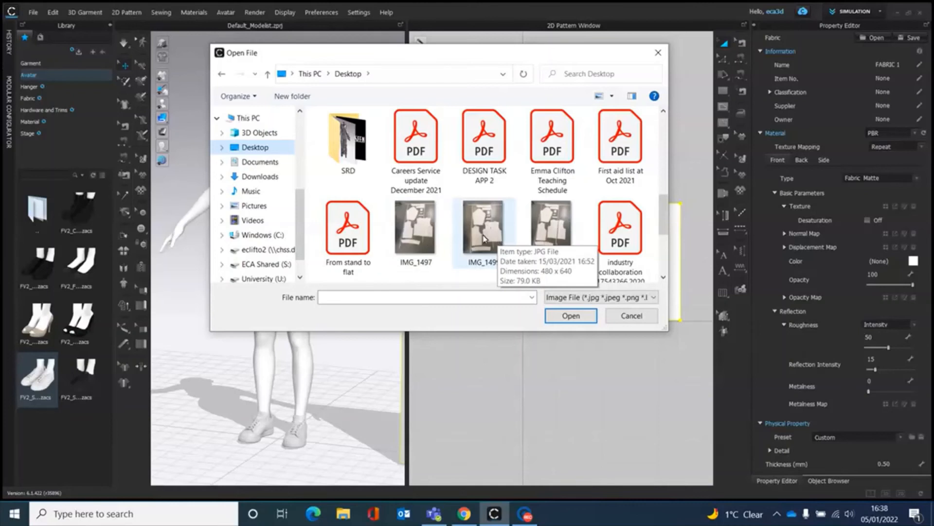
mouse_move(451, 247)
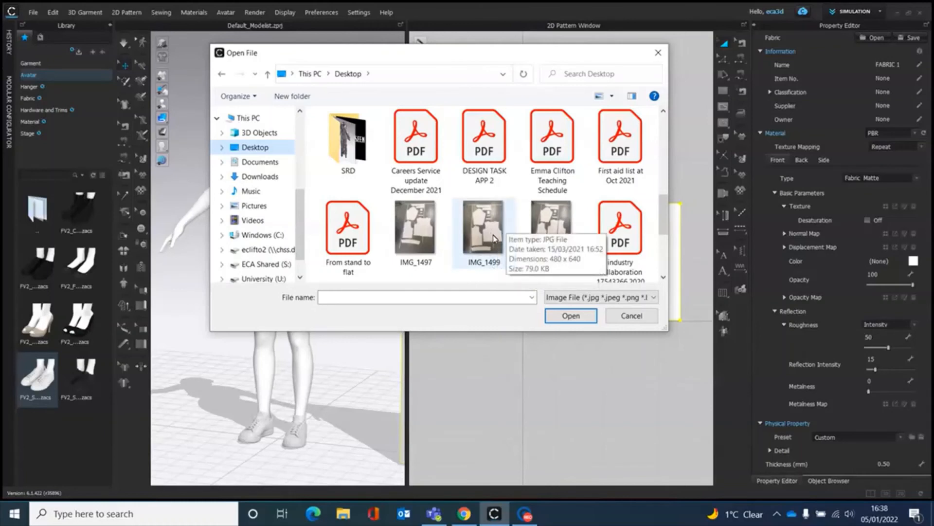
mouse_move(484, 226)
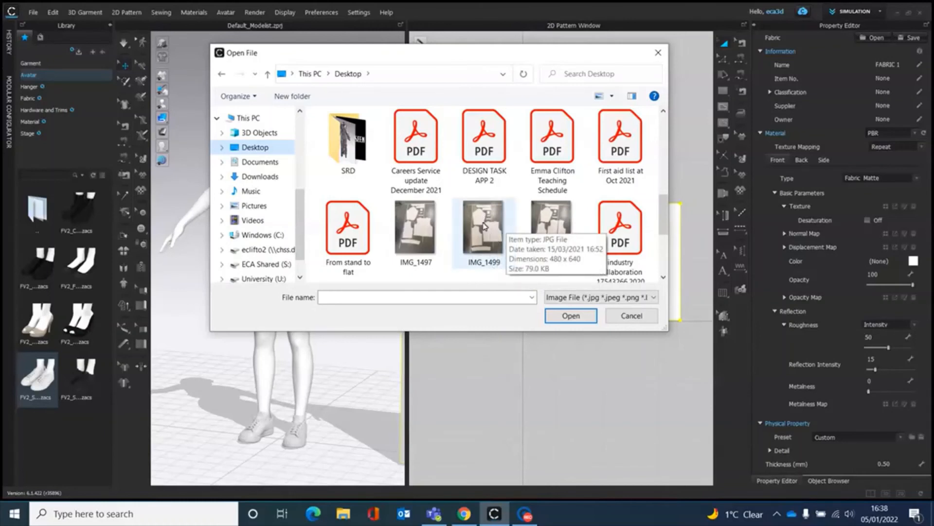
mouse_move(468, 204)
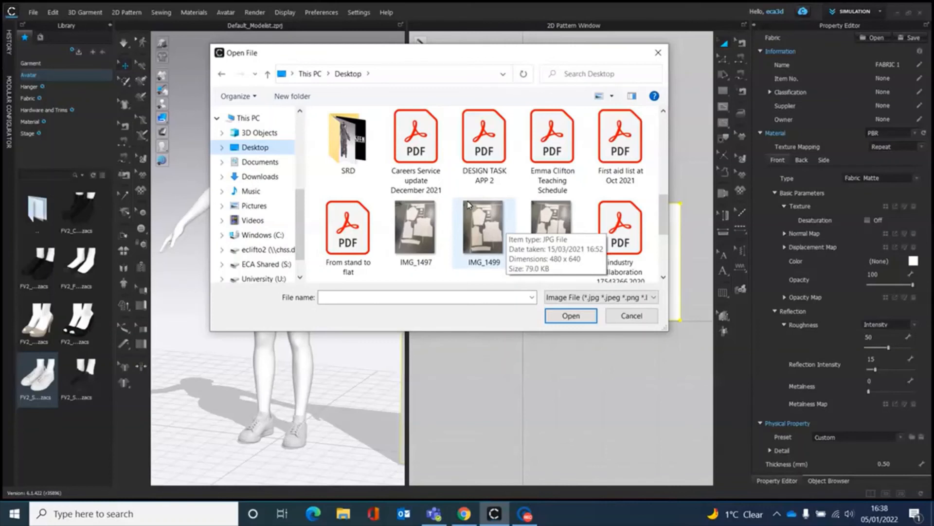
mouse_move(492, 231)
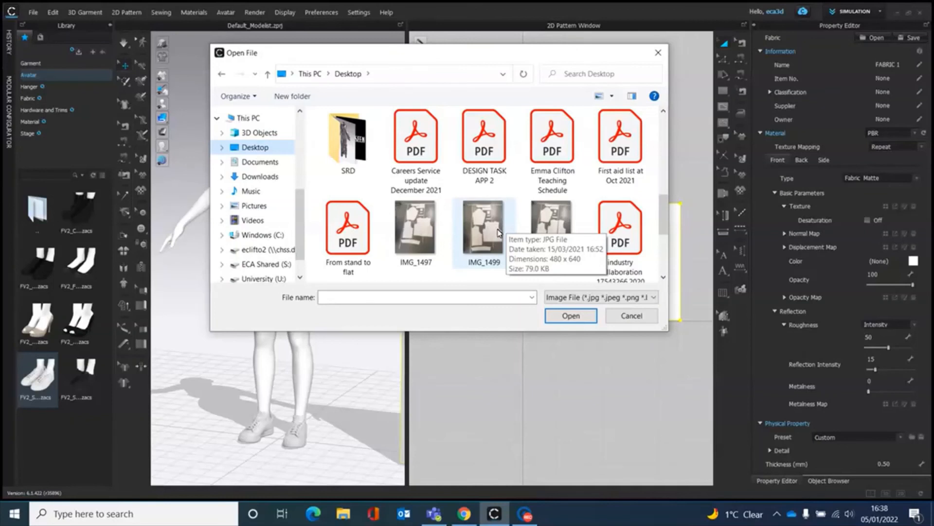
mouse_move(480, 222)
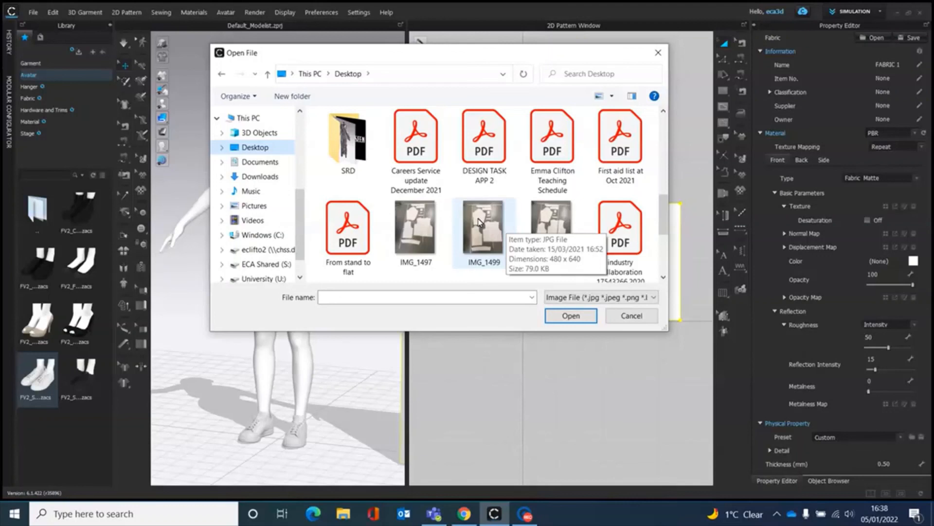
mouse_move(496, 202)
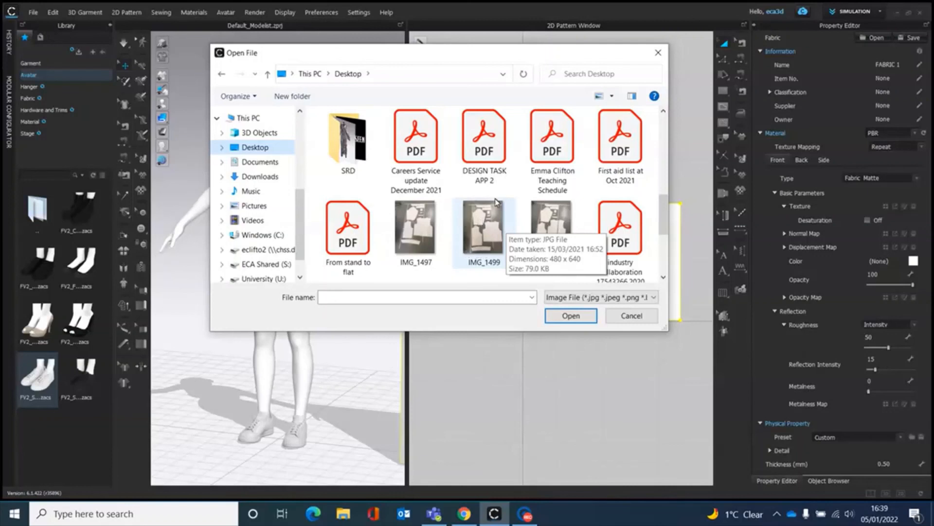
mouse_move(489, 238)
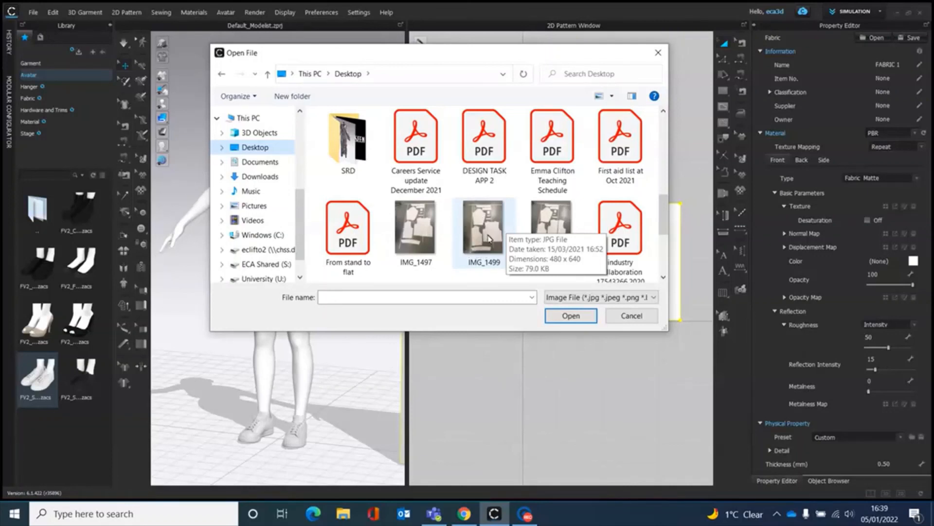
mouse_move(493, 238)
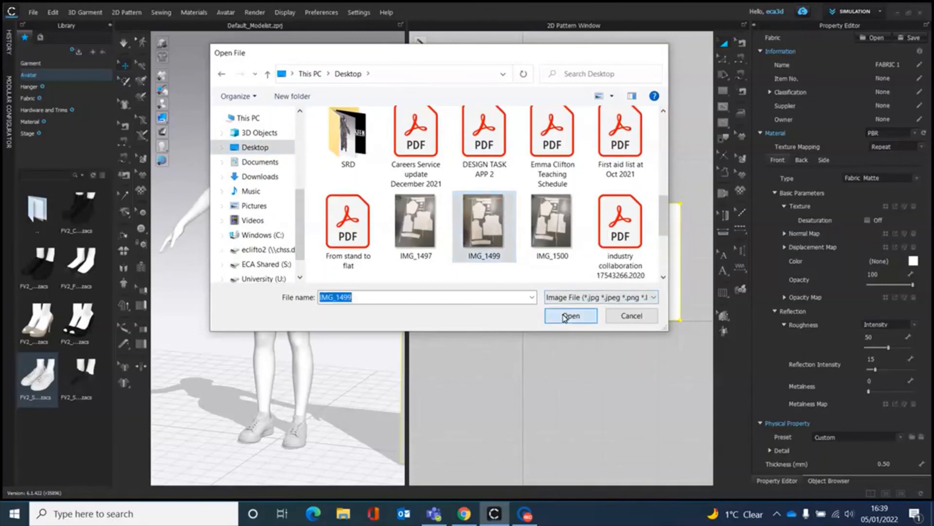
click(569, 315)
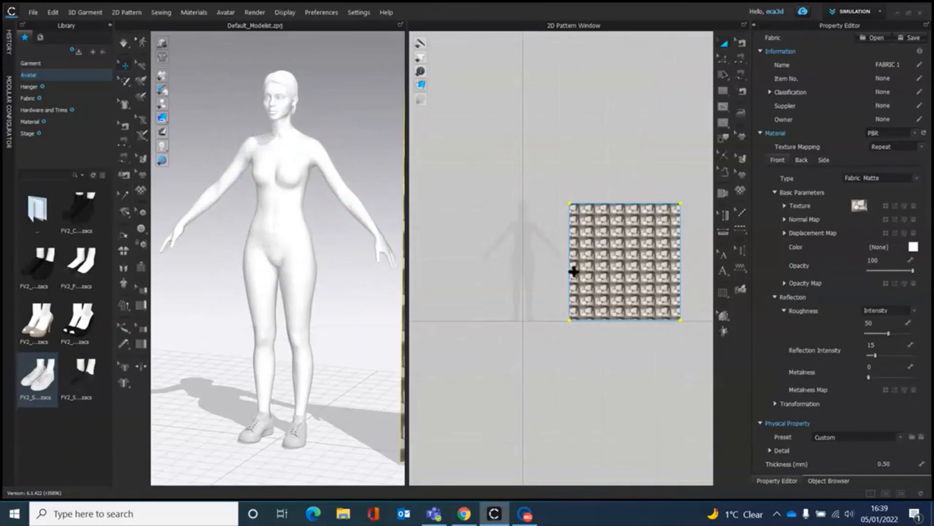